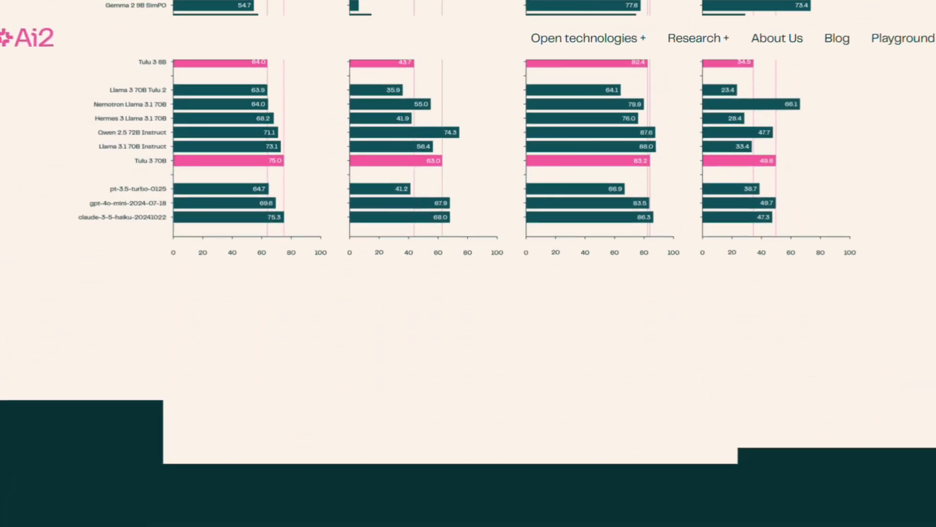
scroll("down", 3)
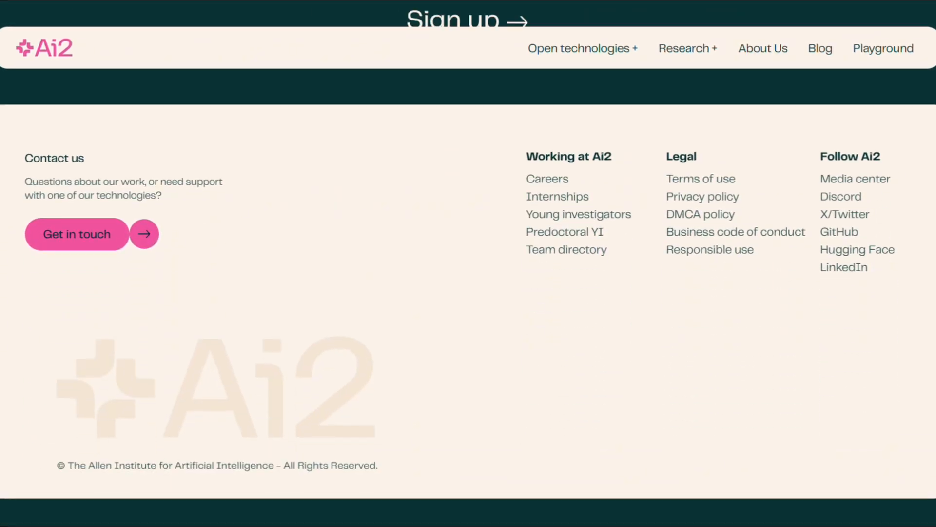